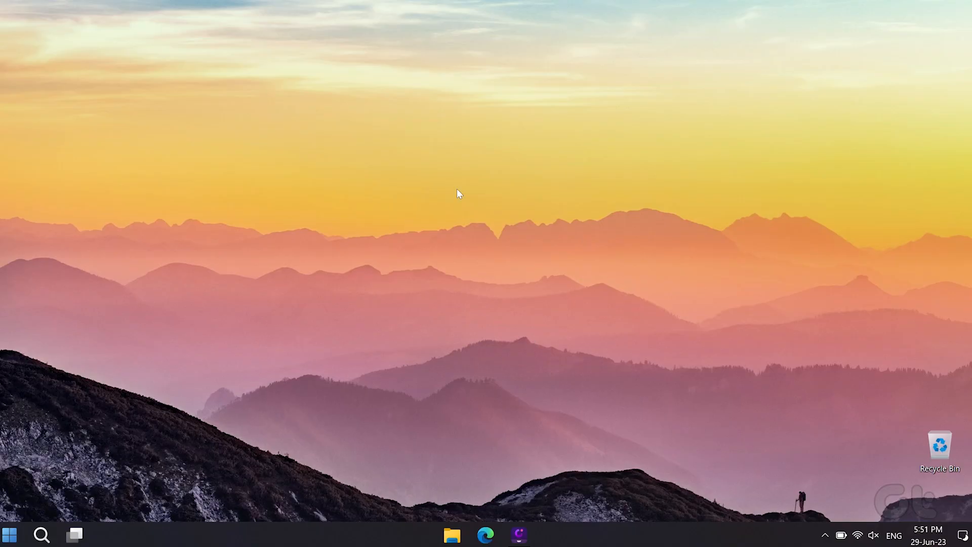
mouse_move(561, 267)
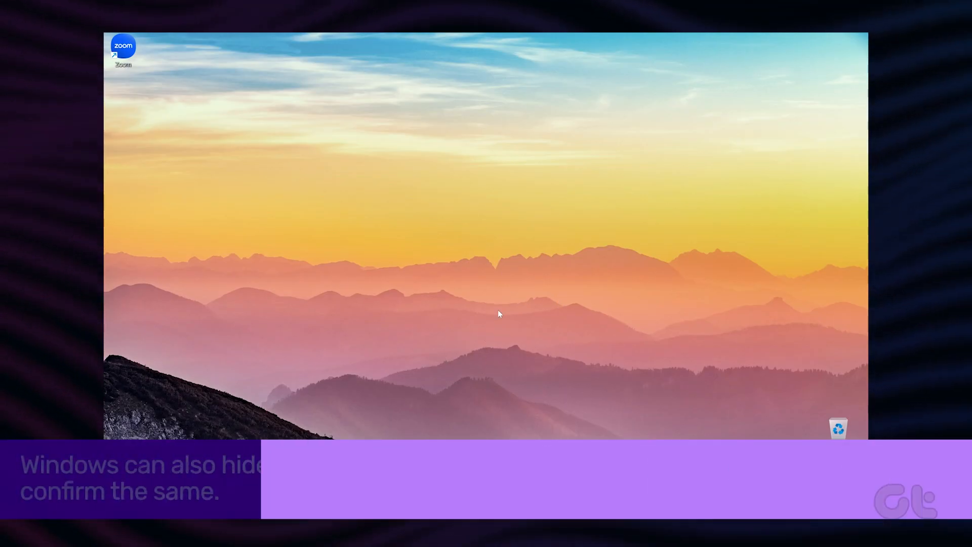
mouse_move(418, 200)
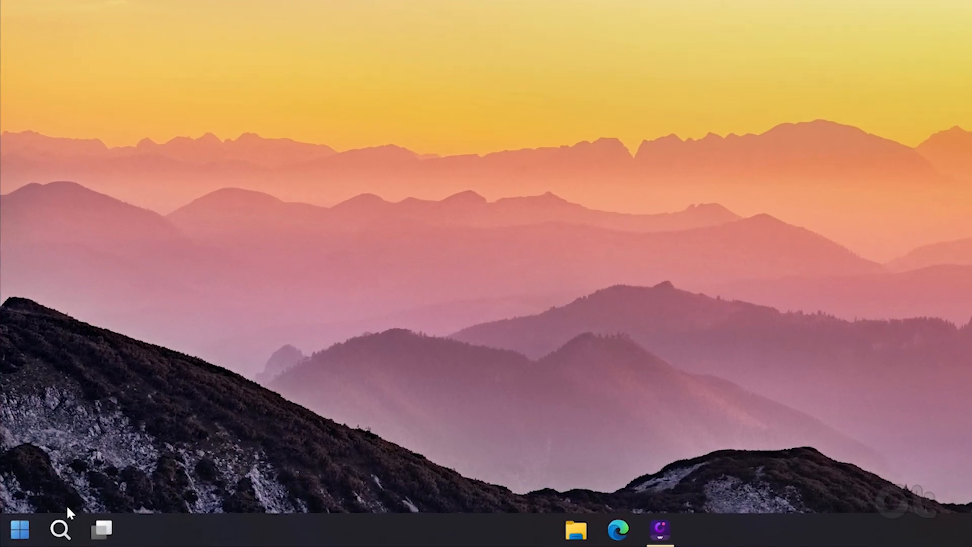
Launch Control Panel from Search, search it for 'mouse', and open Mouse Properties.
click(60, 530)
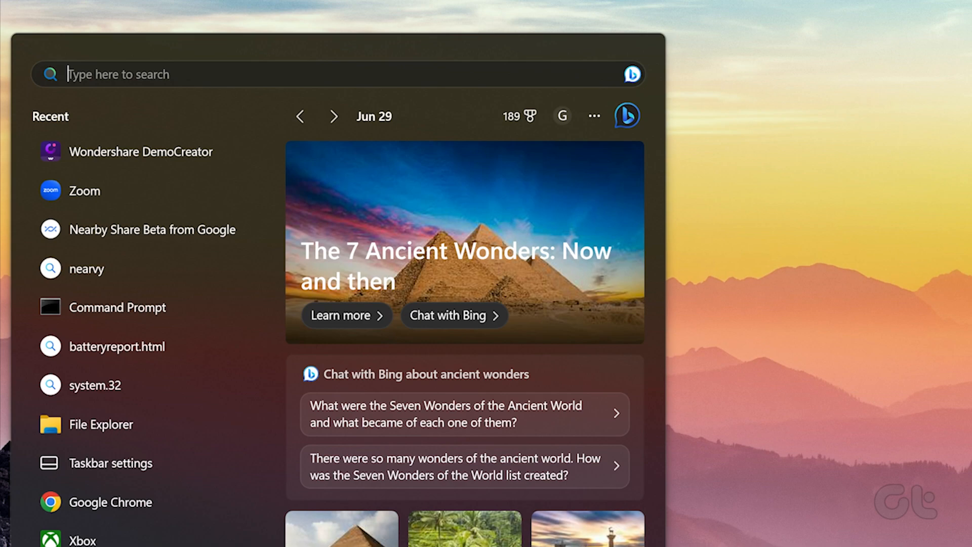
text(control panel)
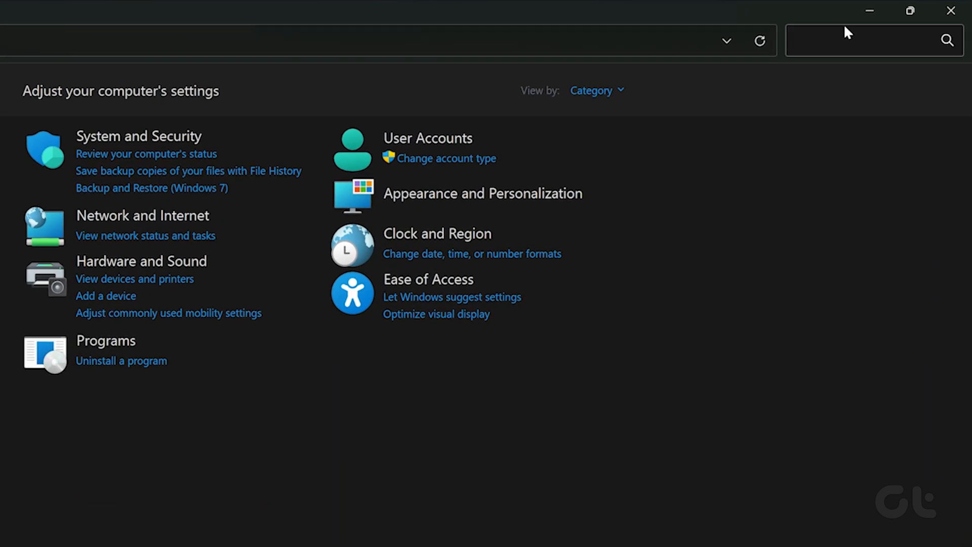
text(mouse)
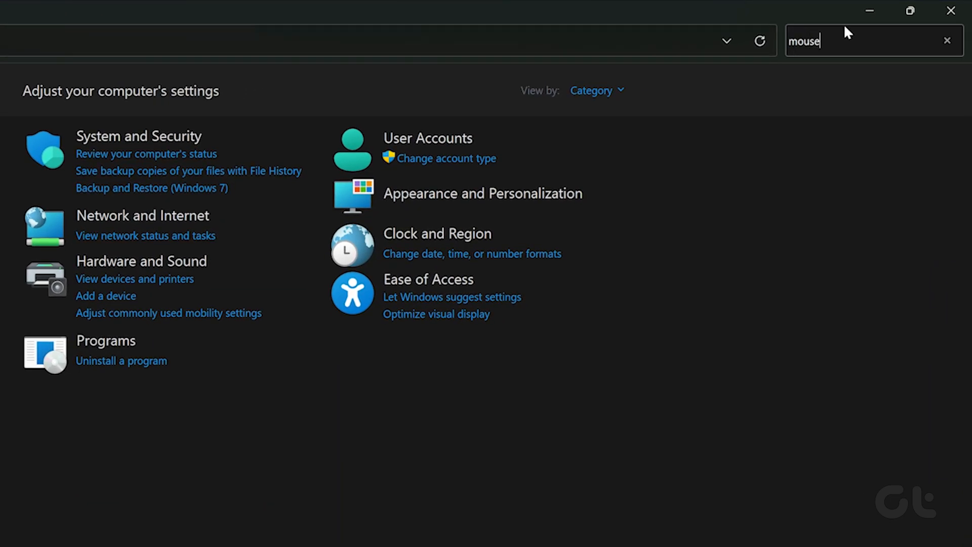
key(Enter)
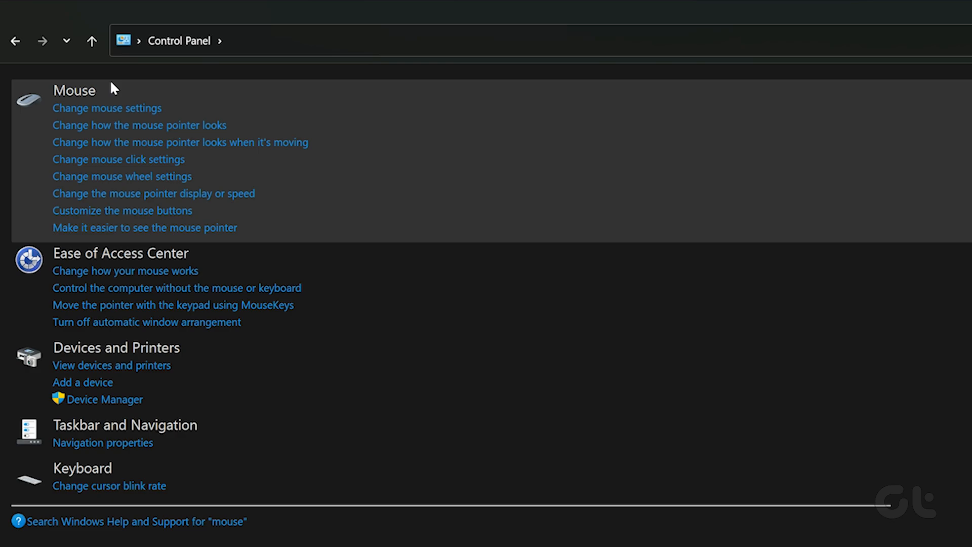
click(106, 108)
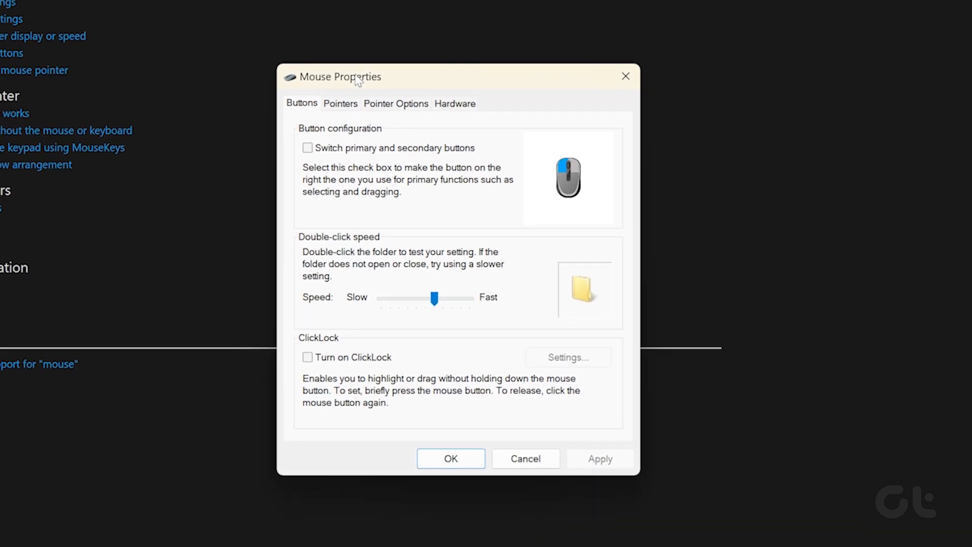
On Pointer Options, uncheck 'Hide pointer while typing' so the cursor stays visible.
click(396, 103)
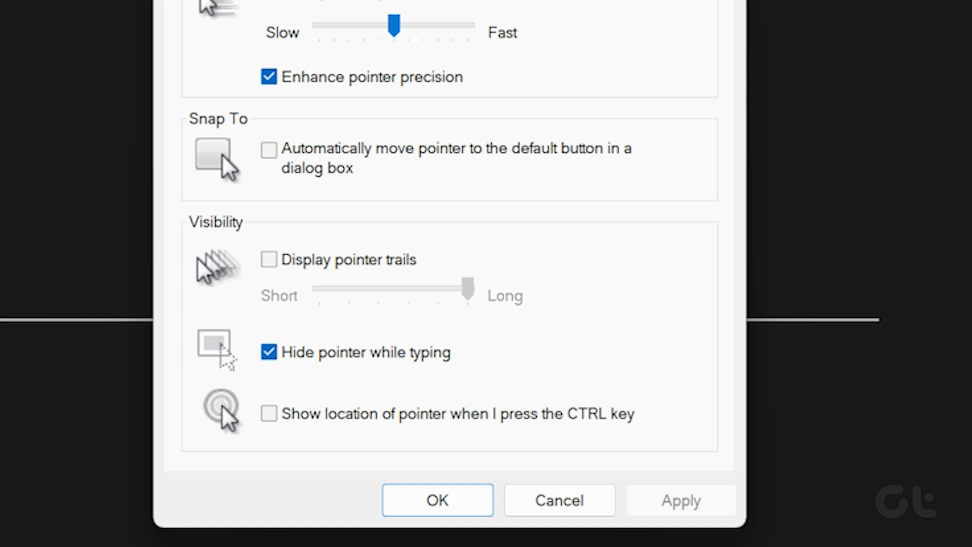
mouse_move(508, 376)
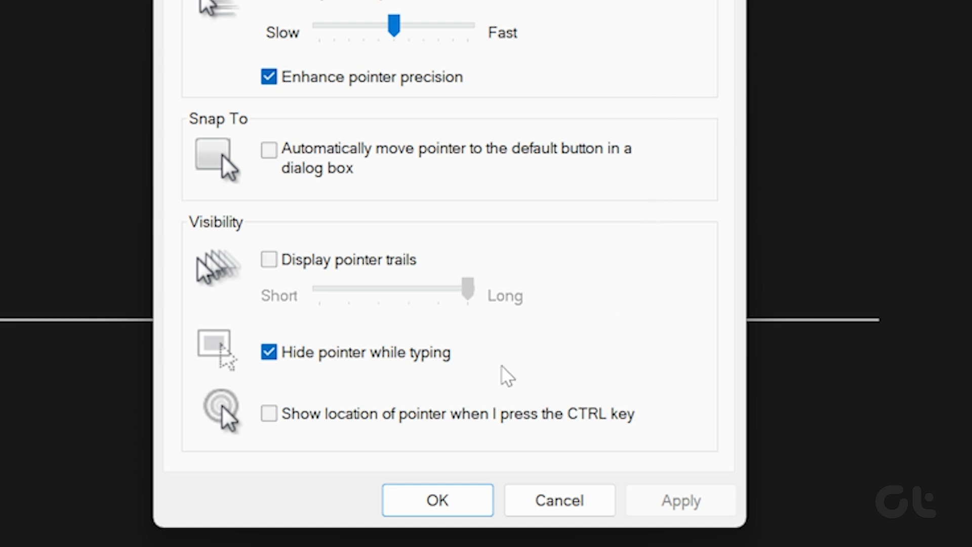
click(268, 352)
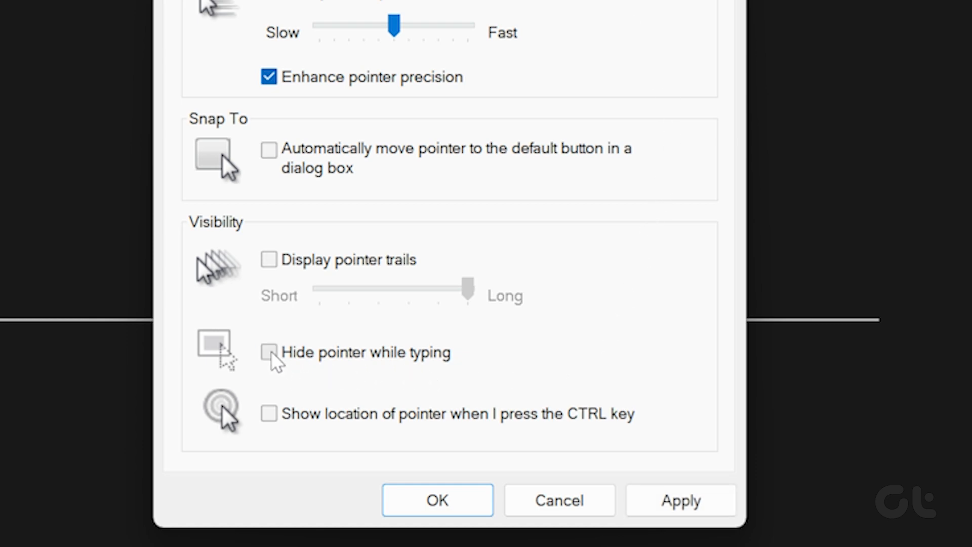